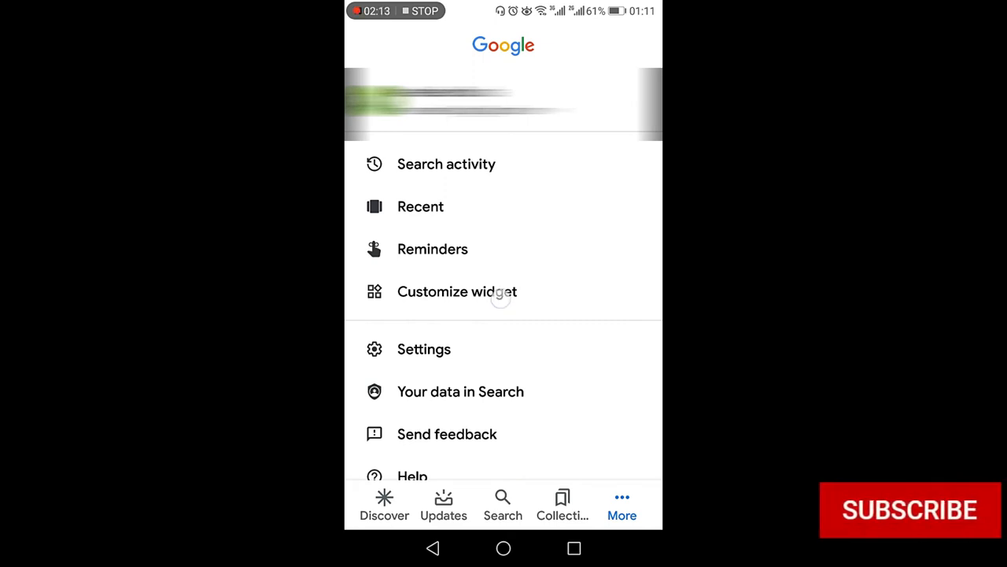
Step: Choose Customize widget from the More menu
left_click(457, 291)
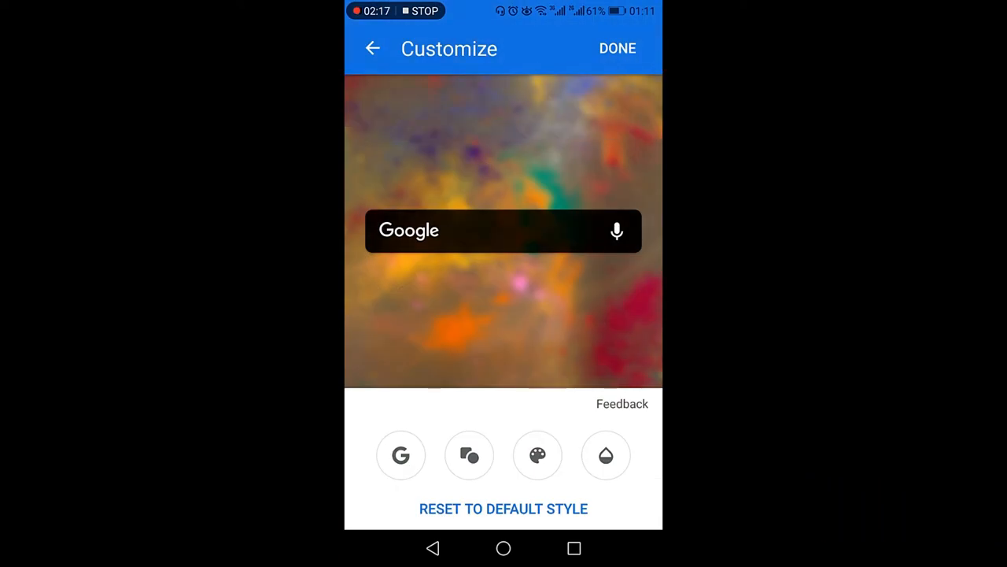
Step: Preview the Google wordmark, then set the bar logo to the single G
left_click(401, 455)
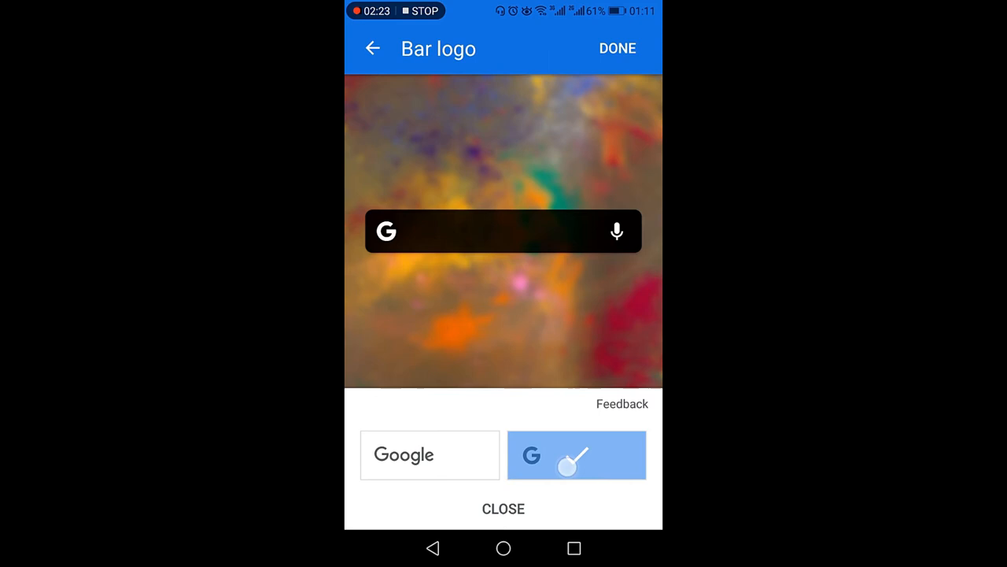
left_click(430, 454)
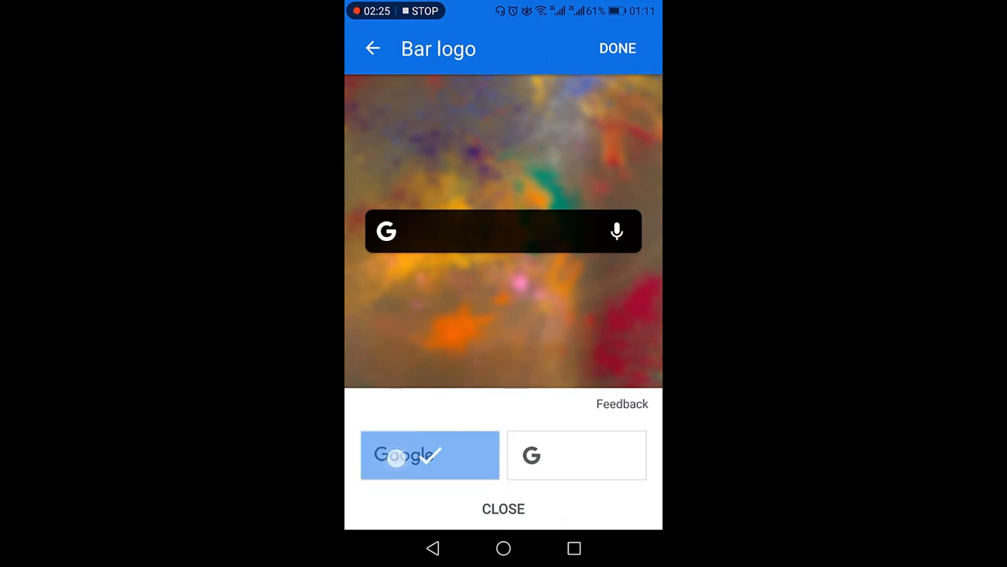
left_click(430, 454)
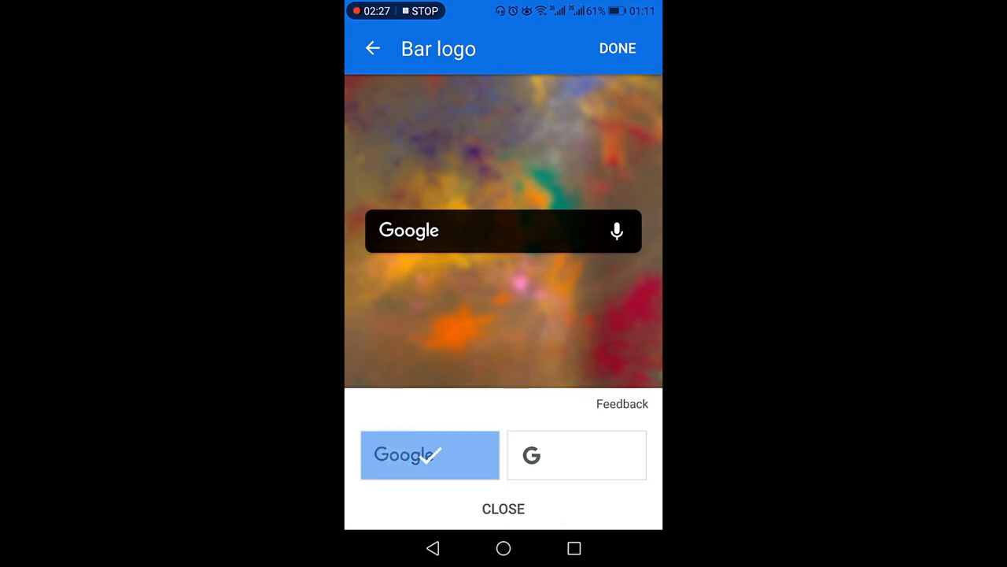
left_click(576, 454)
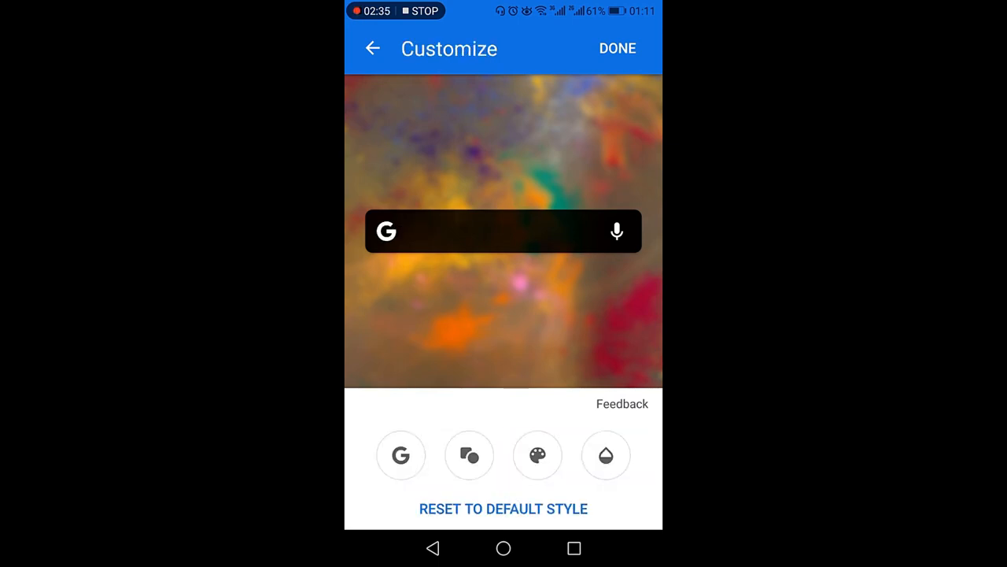
Step: Compare square, rounded and pill corners, keeping the pill-shaped bar
left_click(469, 454)
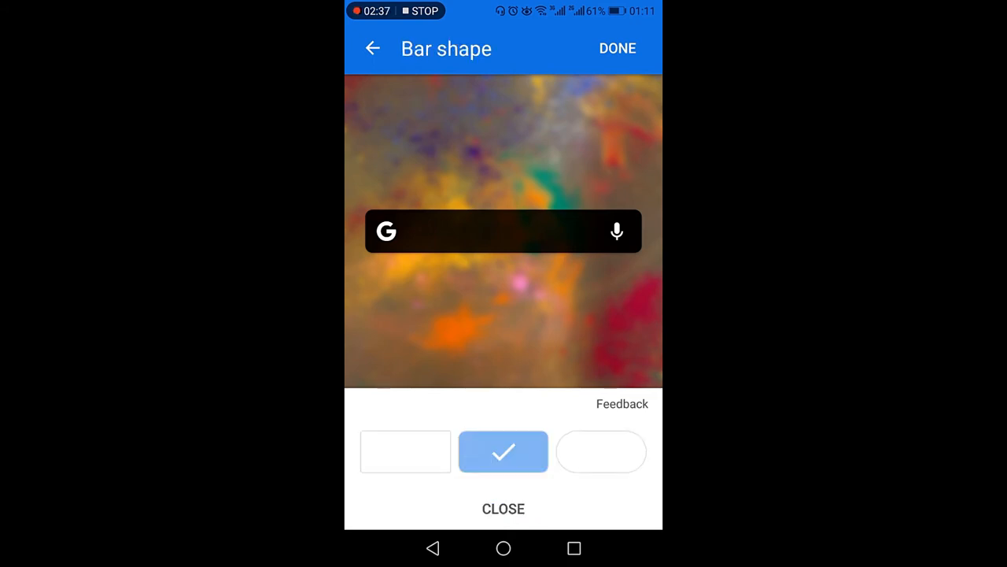
left_click(601, 451)
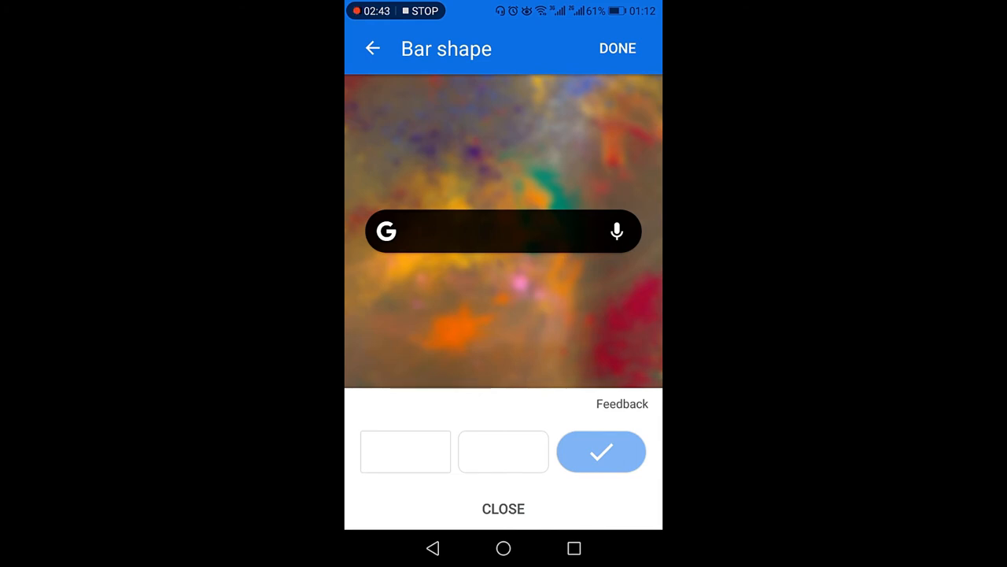
left_click(405, 451)
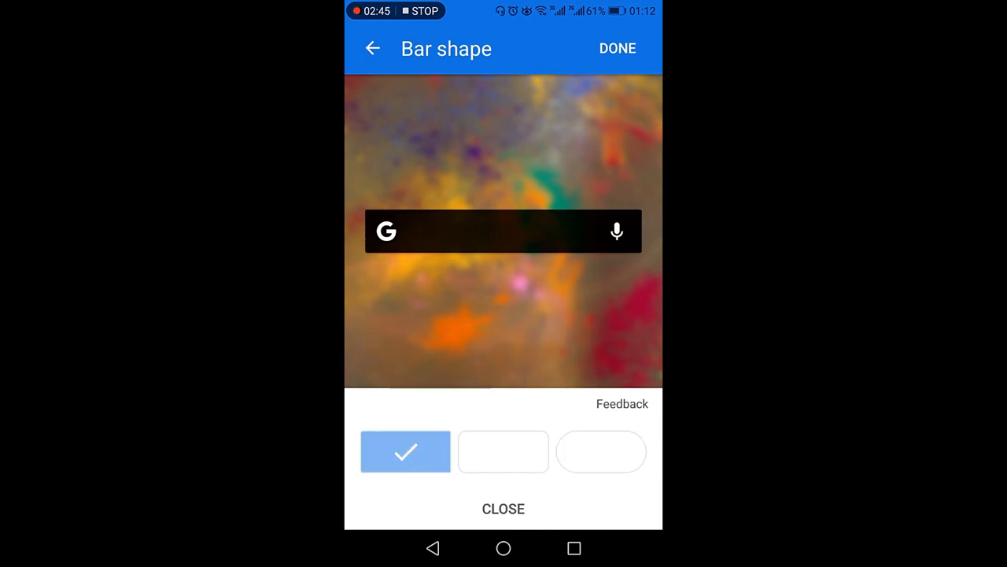
left_click(503, 451)
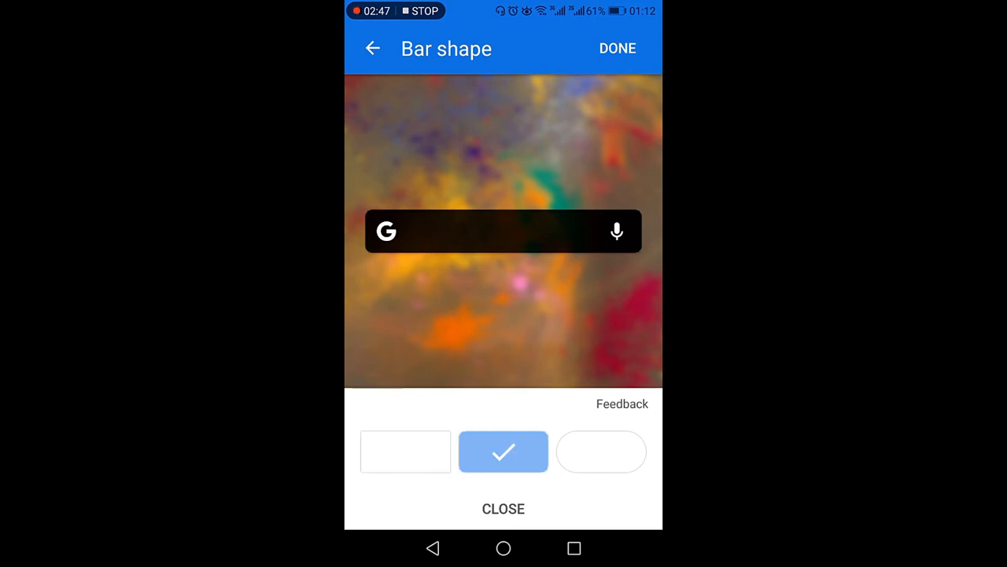
left_click(600, 451)
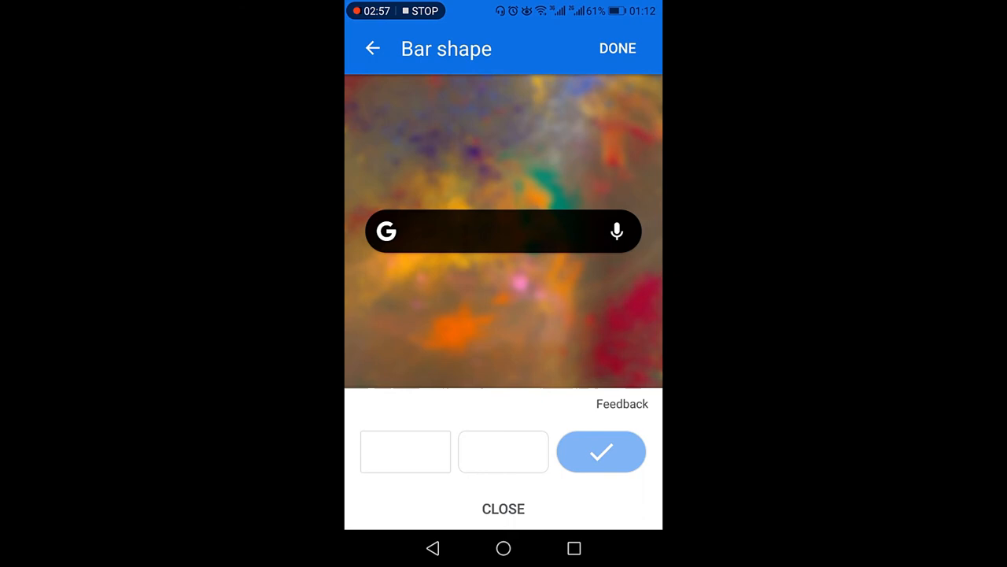
left_click(372, 48)
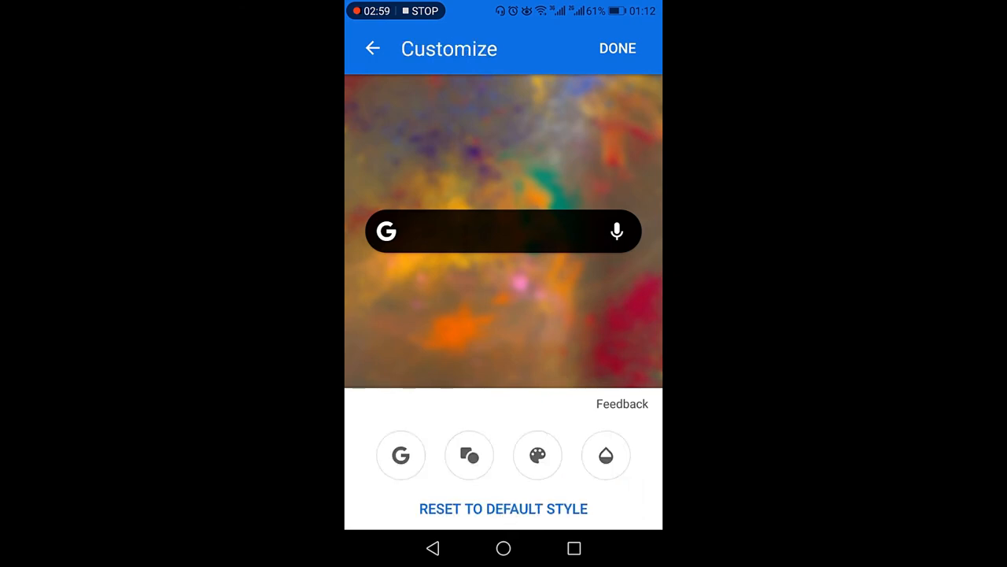
Step: Try the white and black bar swatches, then switch to a custom blue colour
left_click(538, 454)
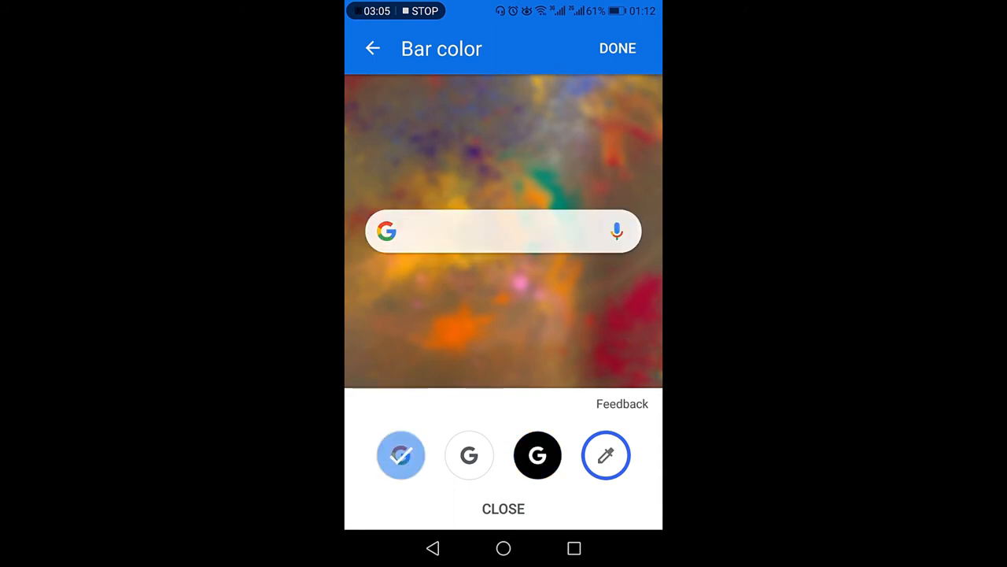
left_click(469, 455)
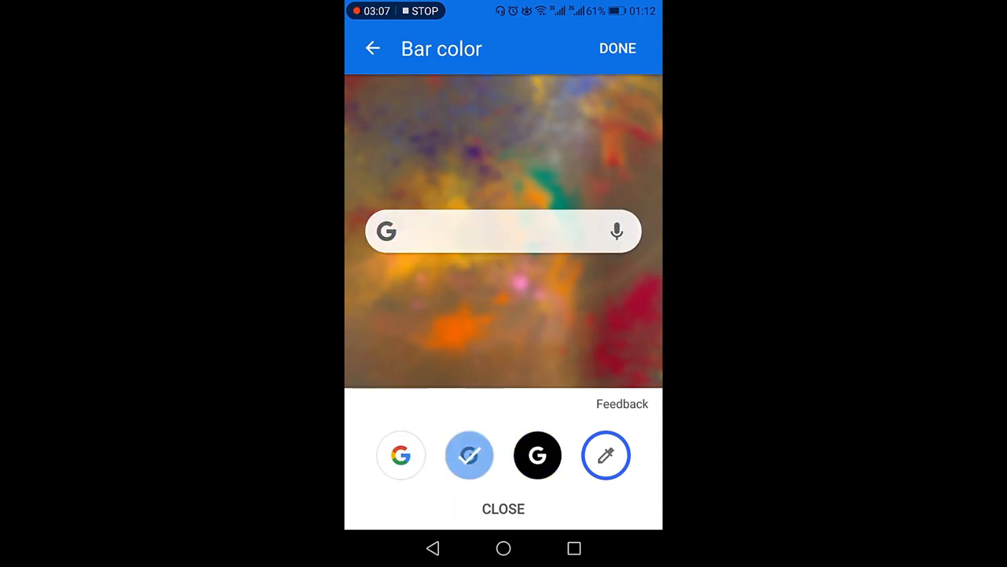
left_click(537, 454)
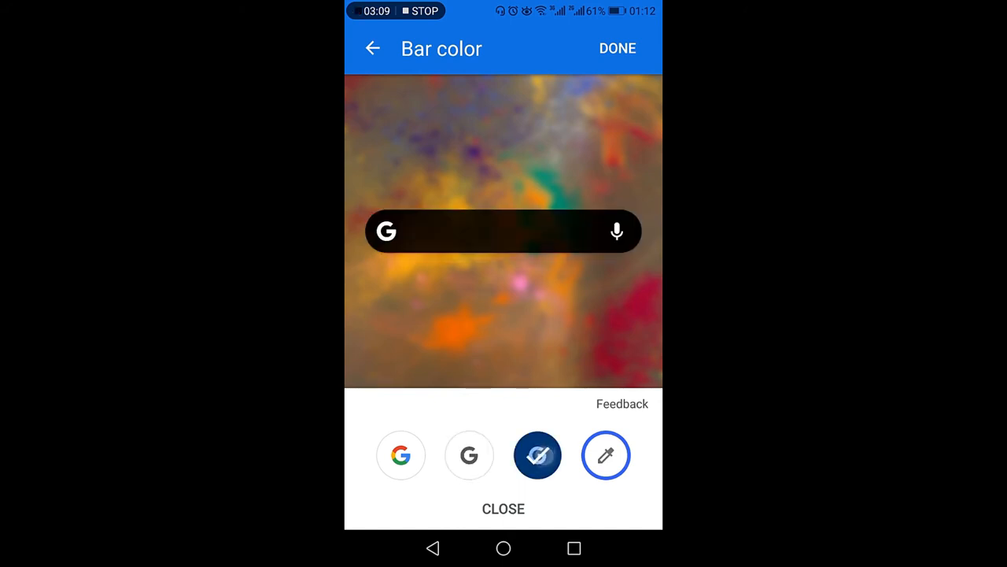
left_click(606, 455)
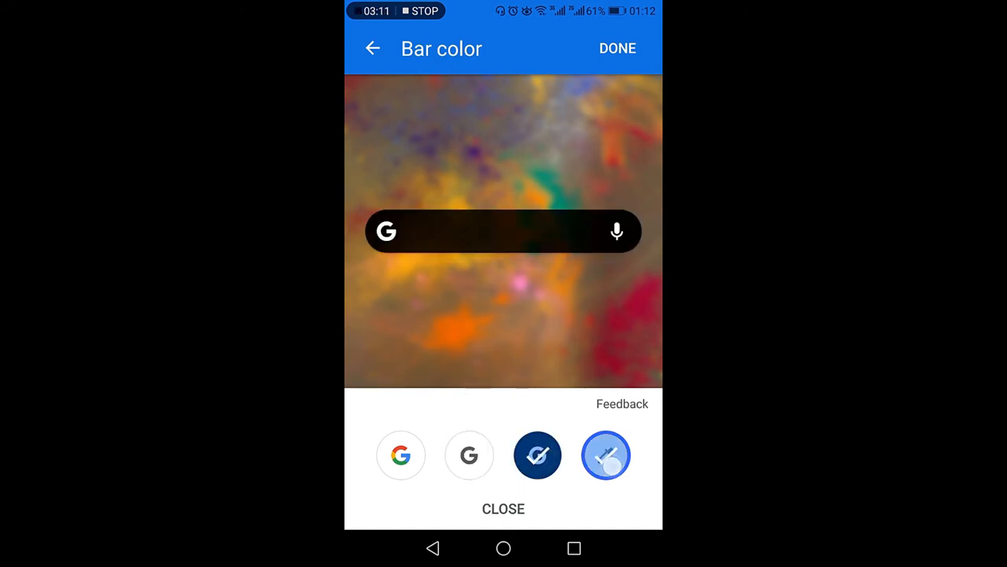
left_click(606, 455)
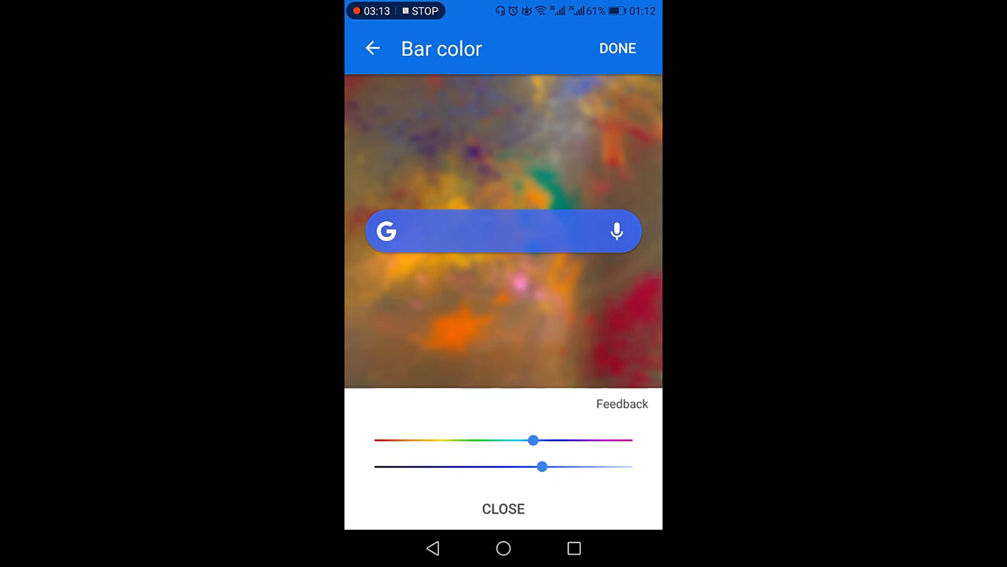
Step: Drag the hue and shade sliders to try yellow, then purple bar colours
left_click_drag(532, 439, 435, 439)
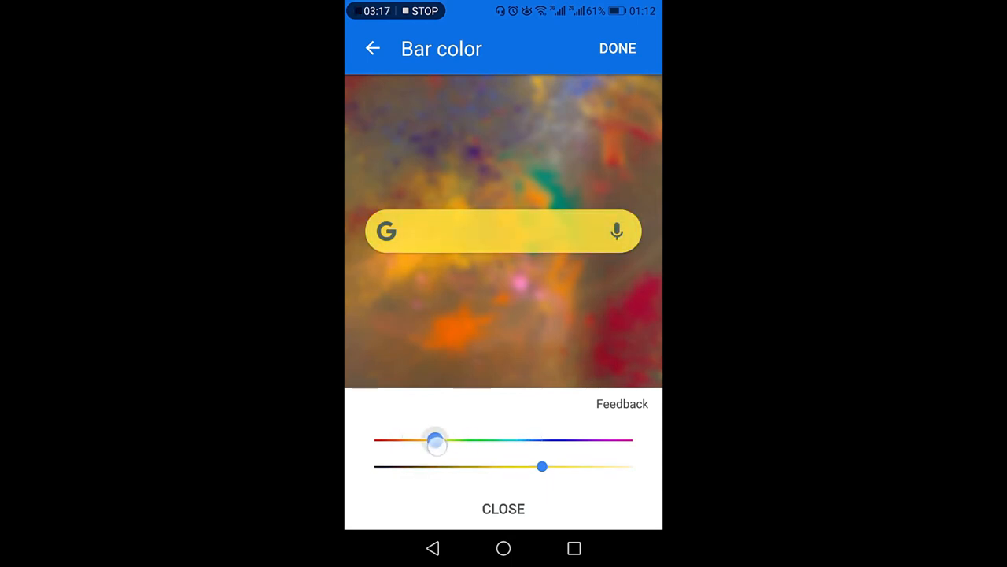
left_click_drag(437, 440, 598, 438)
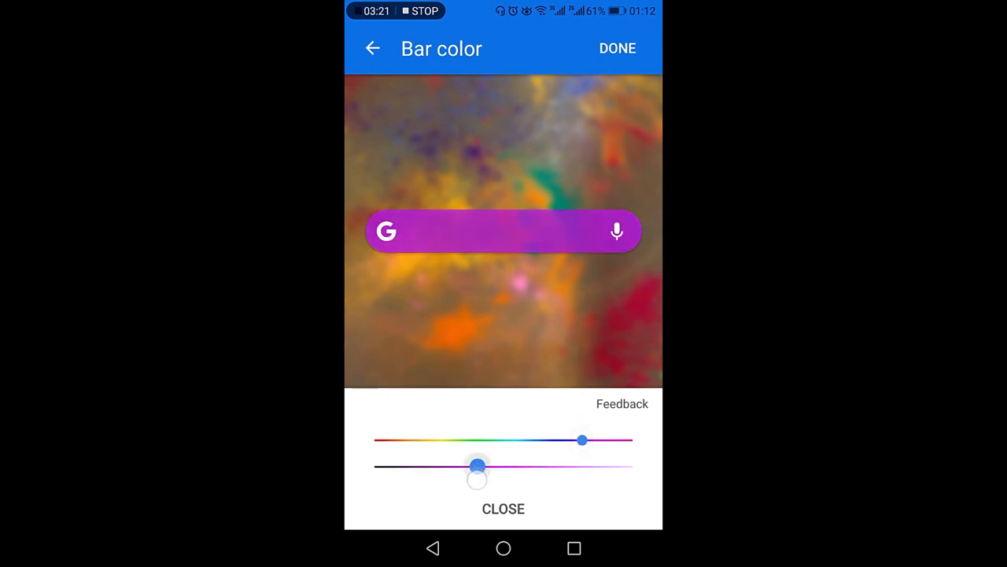
left_click_drag(476, 466, 487, 466)
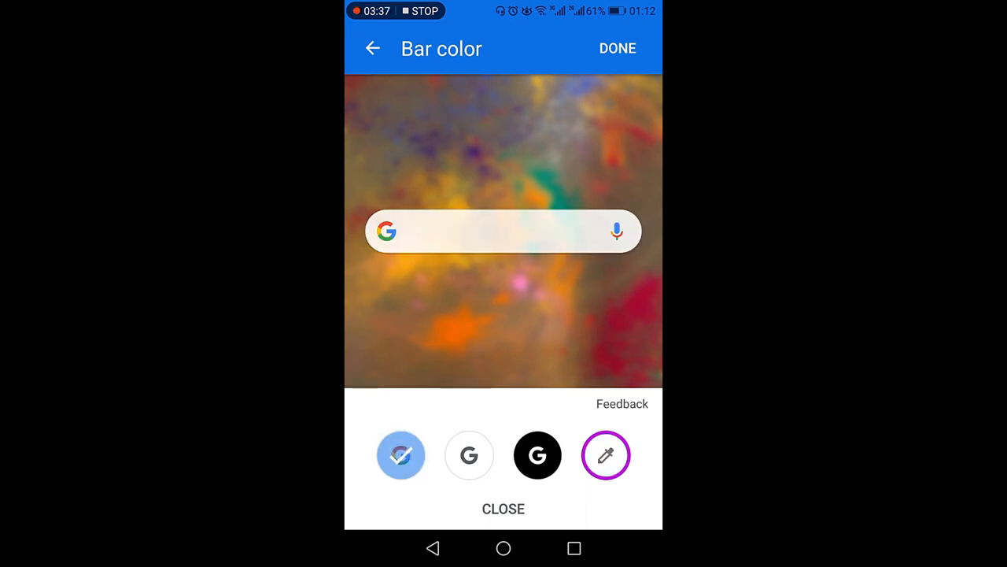
Step: Pick the white bar with gray G swatch and close the colour options
left_click(469, 455)
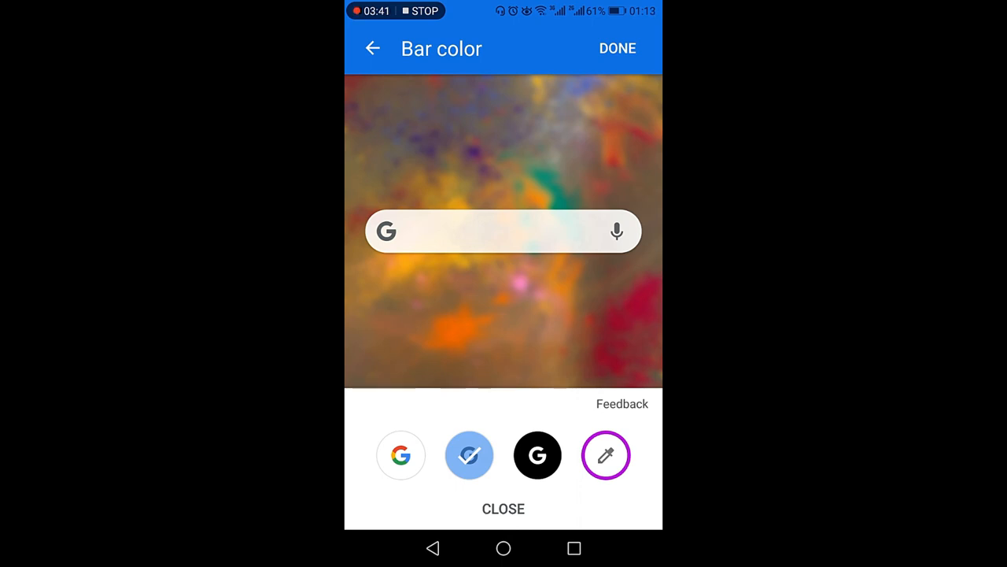
left_click(372, 48)
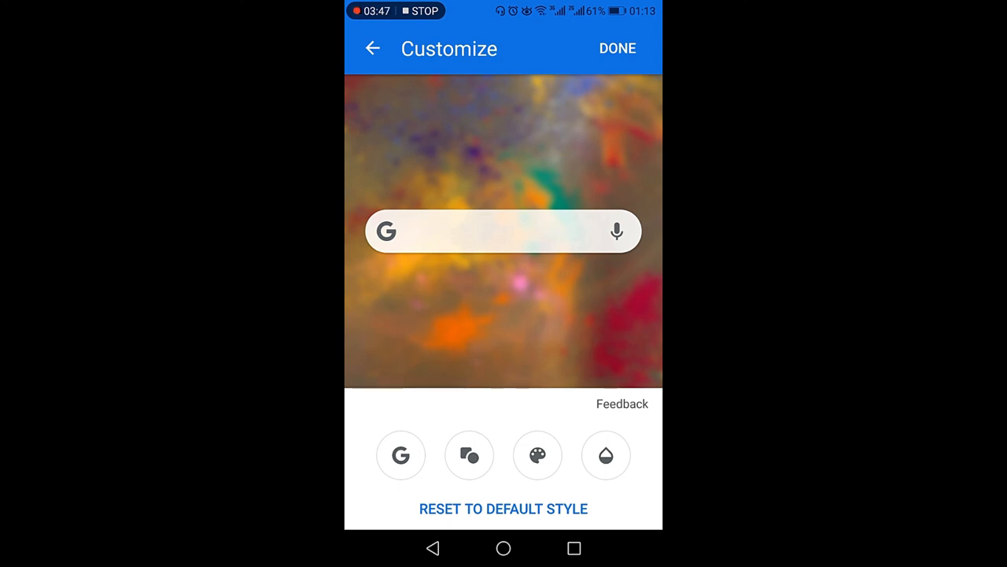
Step: Save the widget style with DONE
left_click(617, 48)
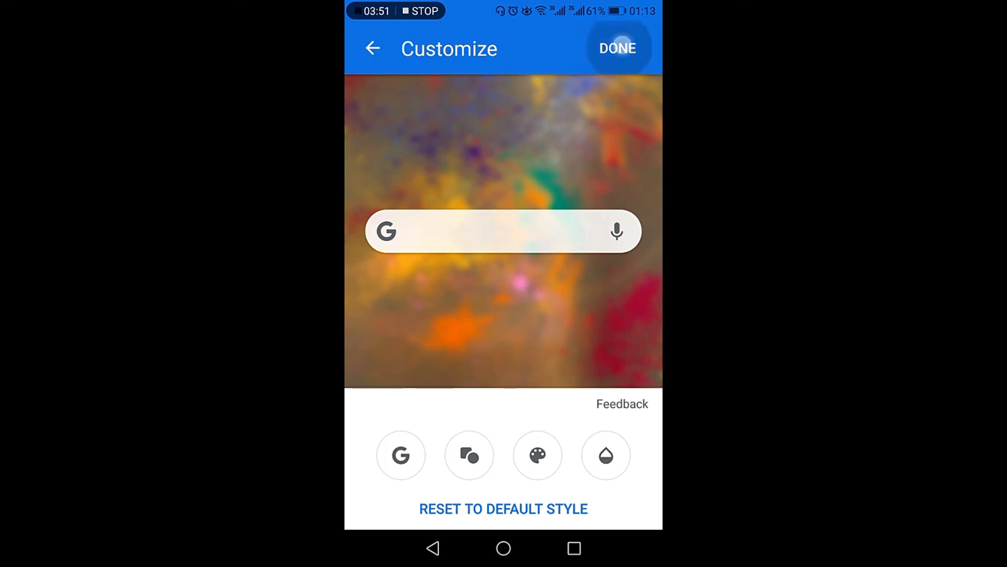
left_click(617, 47)
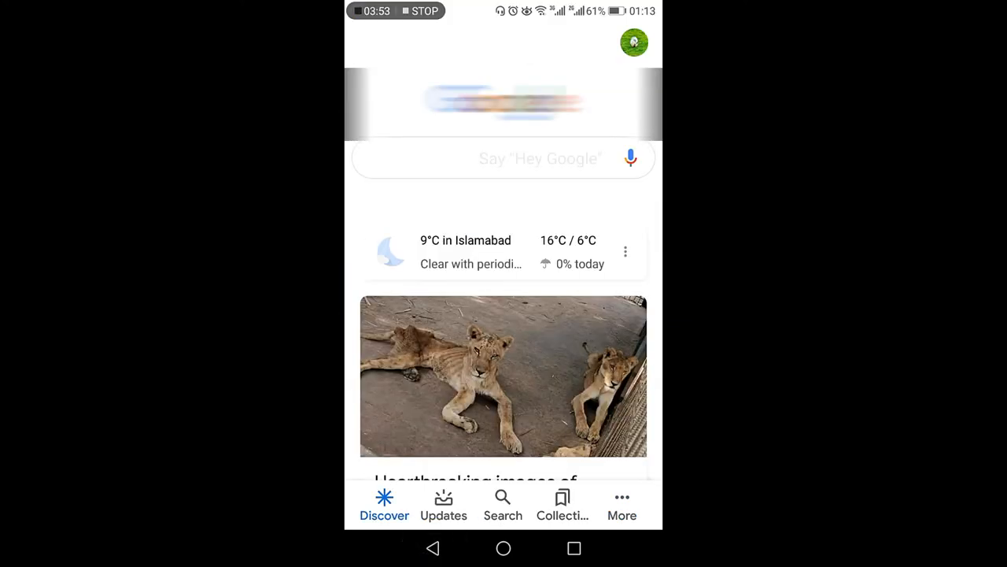